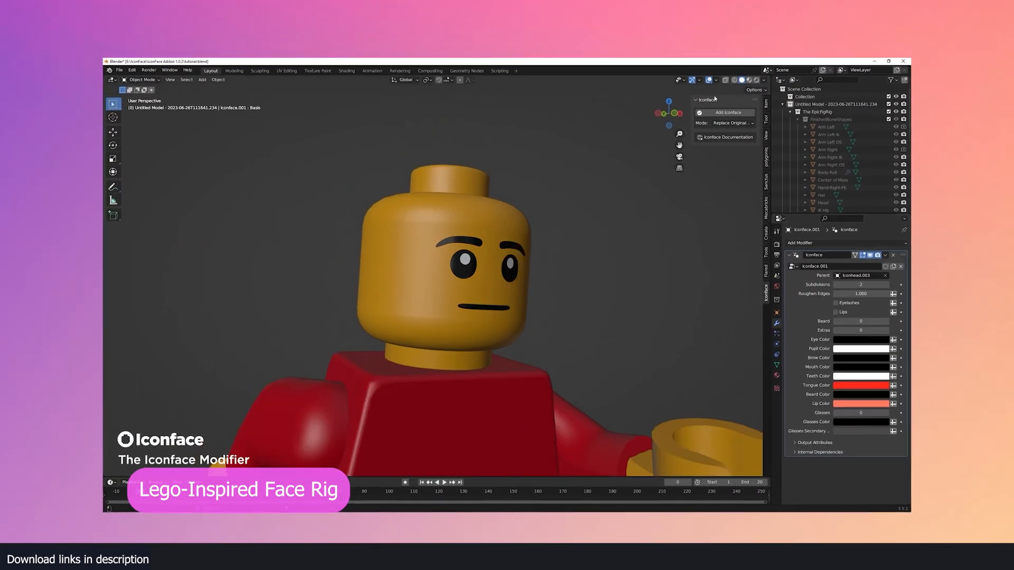
- Switch the viewport to Rendered shading and open the Iconface Mode dropdown
click(743, 112)
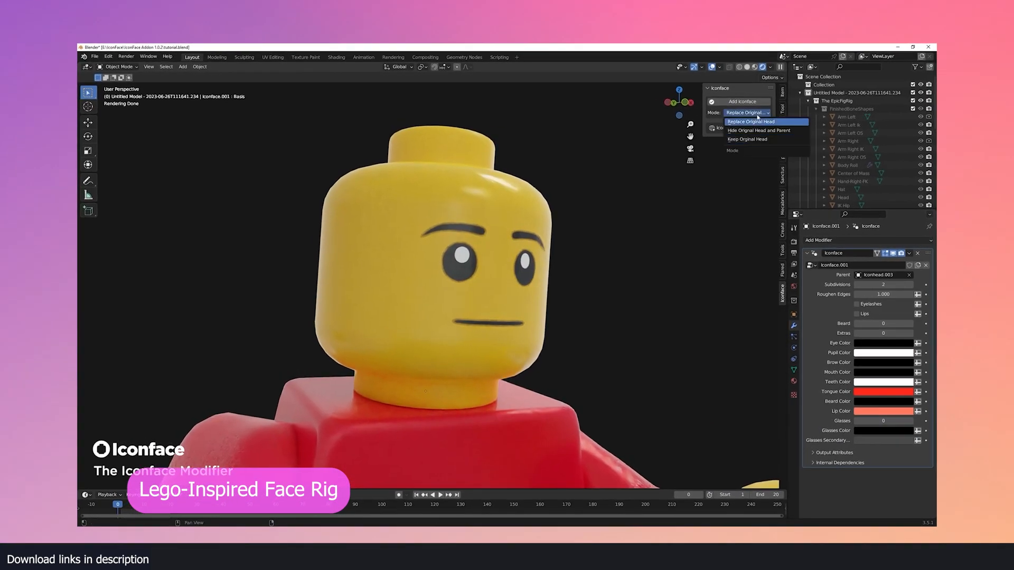
click(750, 121)
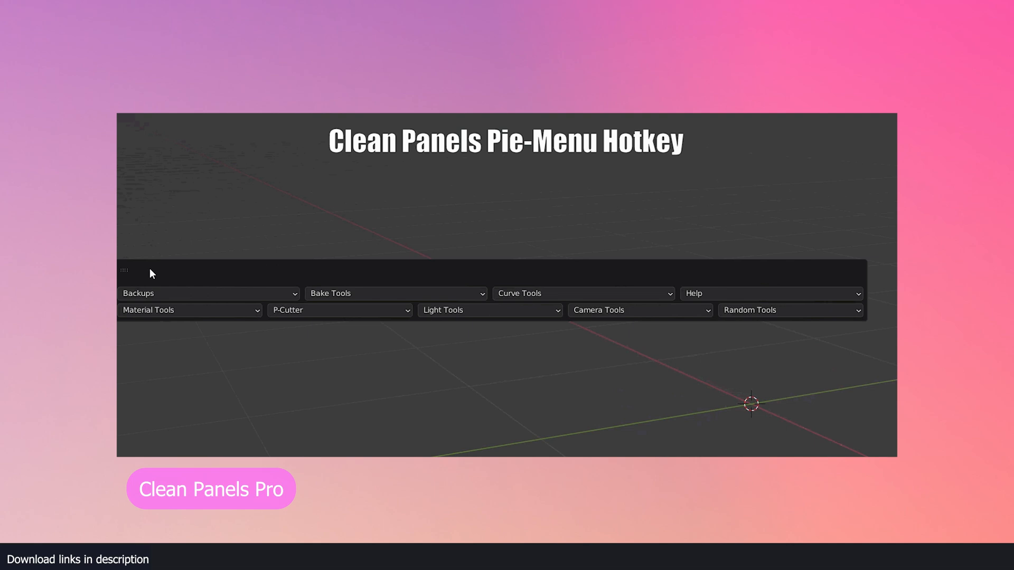
- Open the Clean Panels Focus Panel and pick an add-on such as SCIFI
click(339, 310)
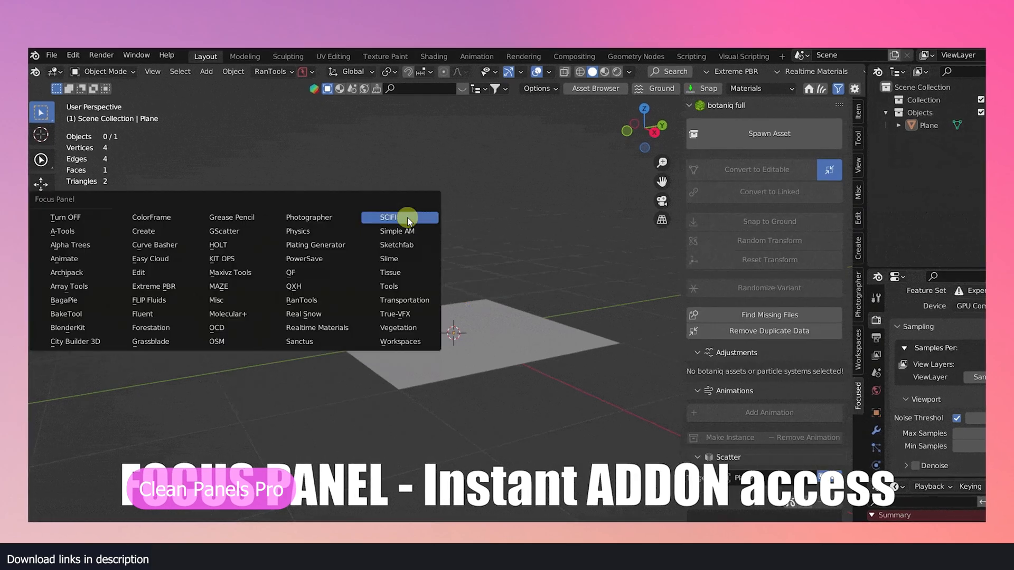
click(388, 216)
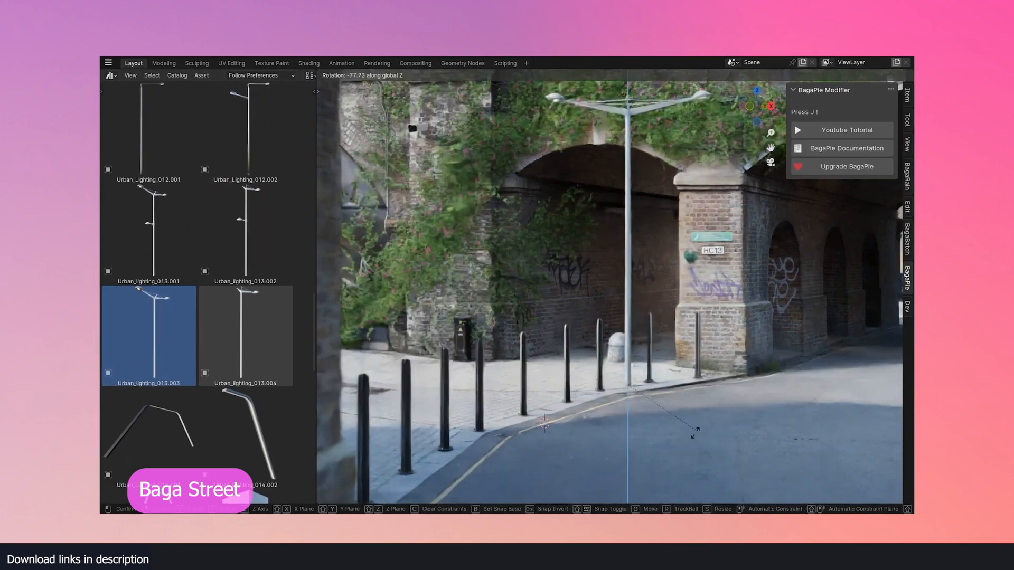
- Place an Urban_Lighting street lamp and Trash_Can_009 from the Baga Street asset library
click(118, 296)
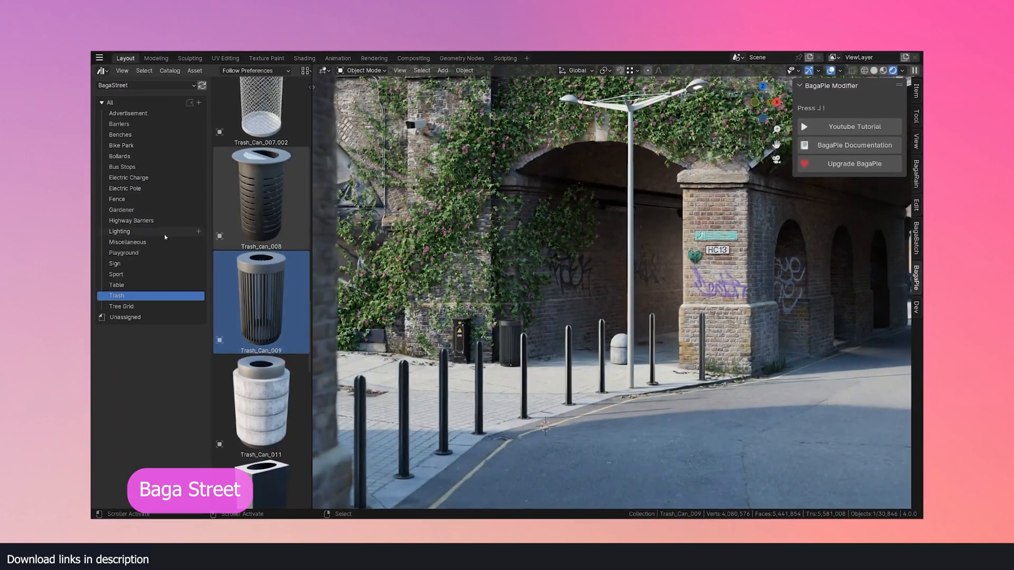
click(122, 166)
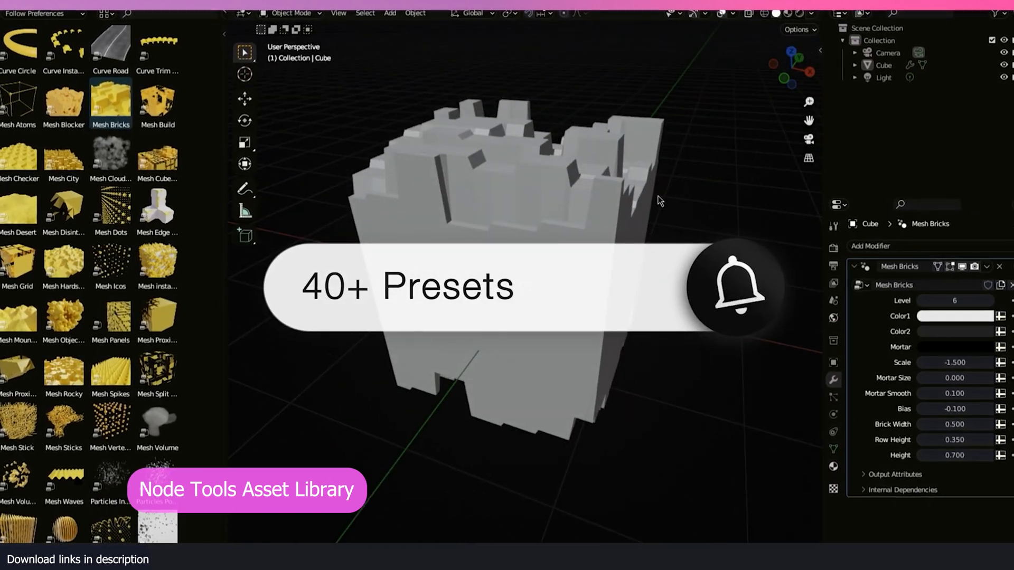
- Apply the Node Tools Mesh Build preset to the cube in place of Mesh Bricks
click(160, 104)
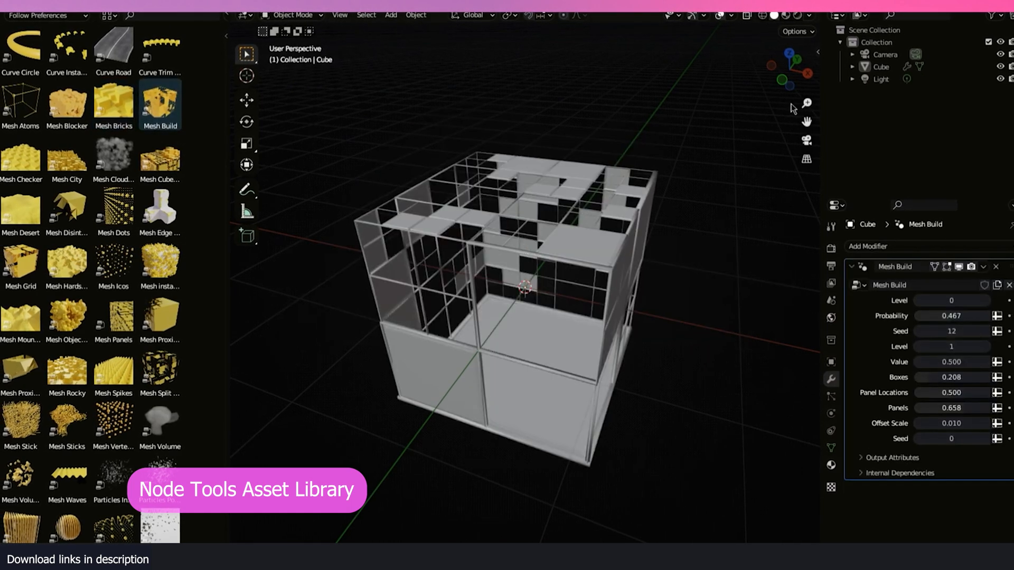